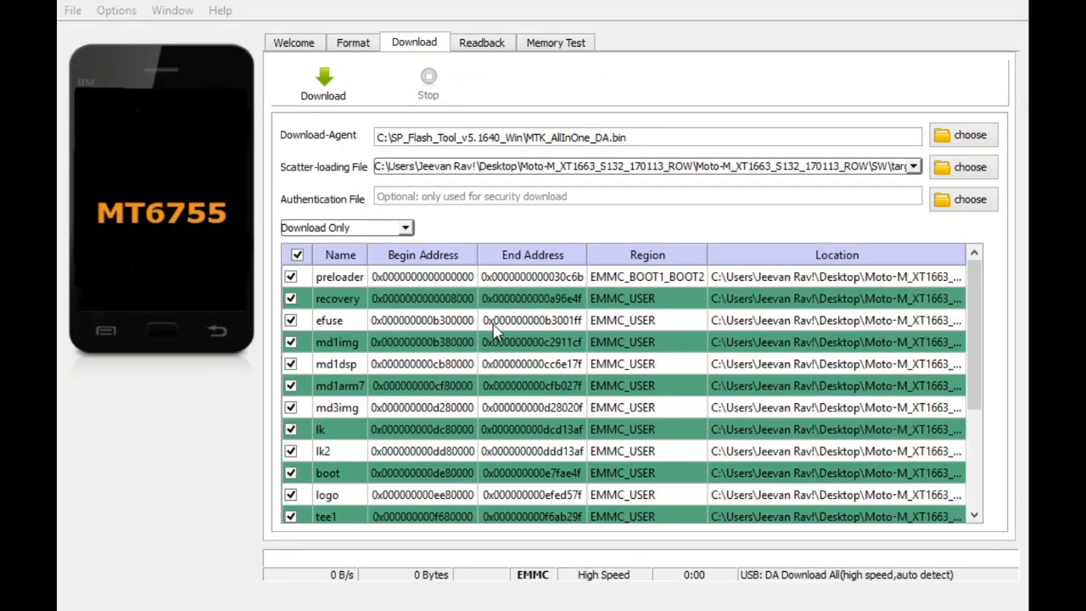
mouse_move(517, 326)
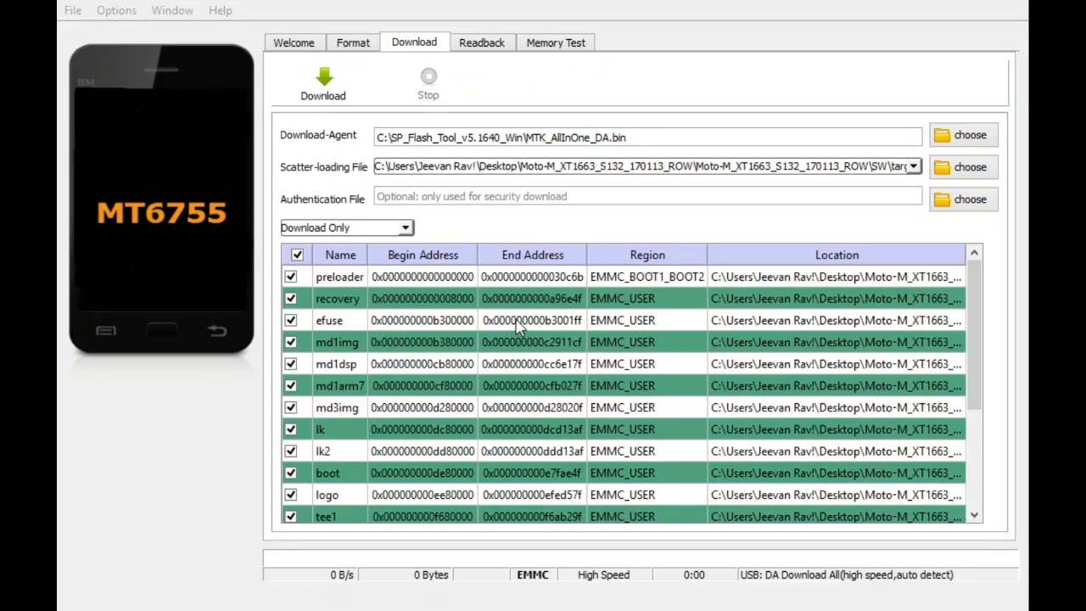
mouse_move(441, 329)
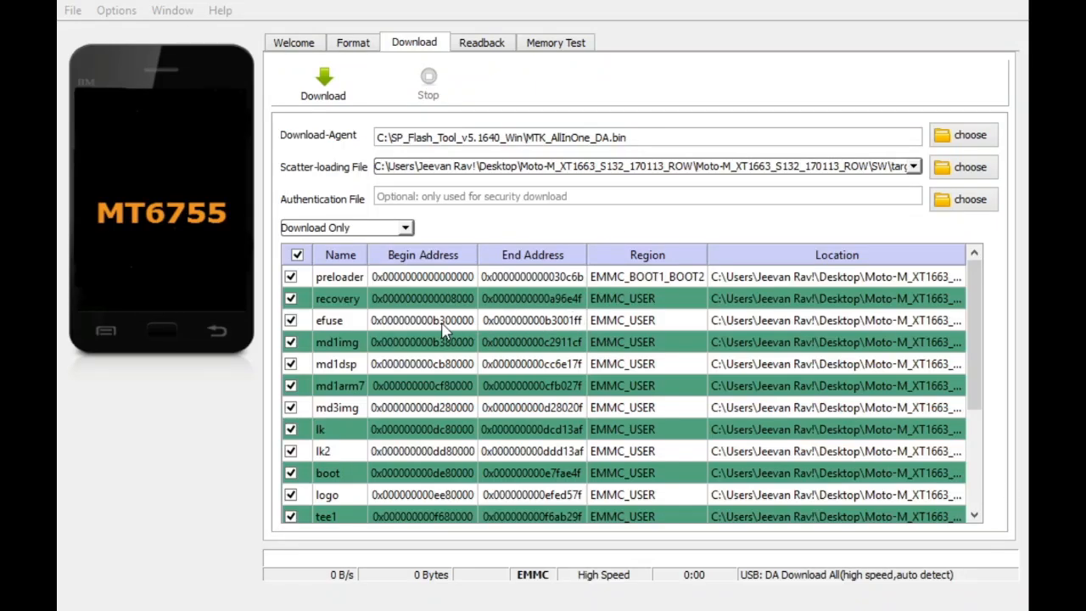
mouse_move(519, 299)
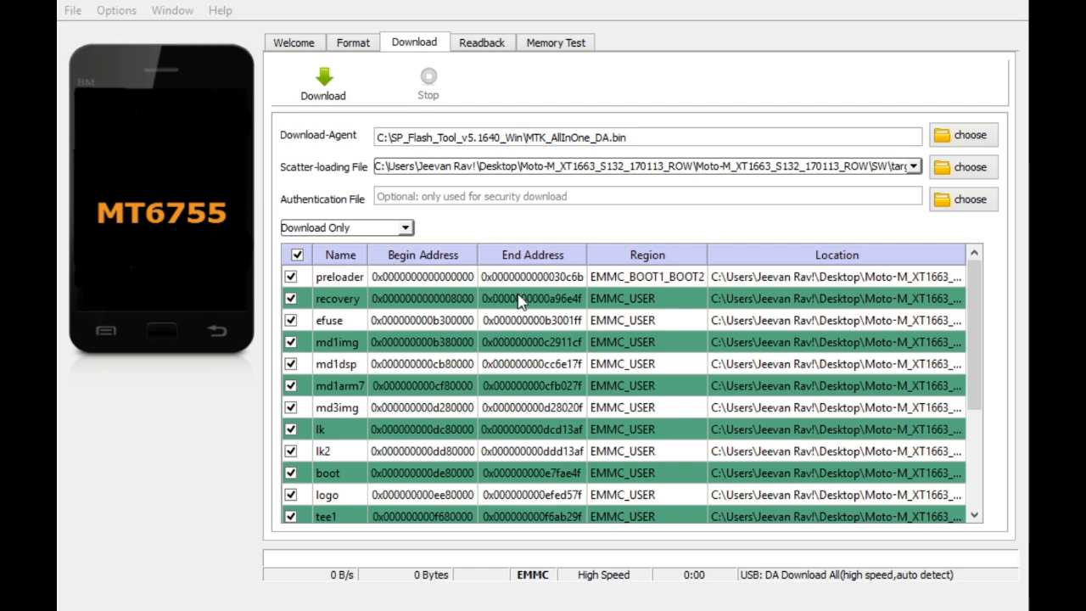
mouse_move(501, 349)
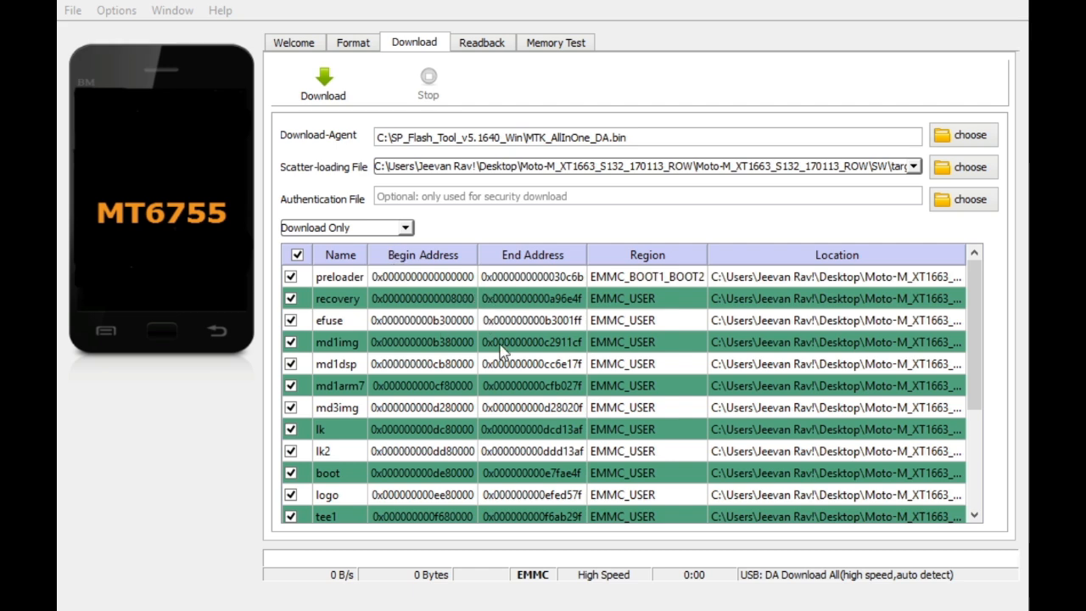
mouse_move(502, 355)
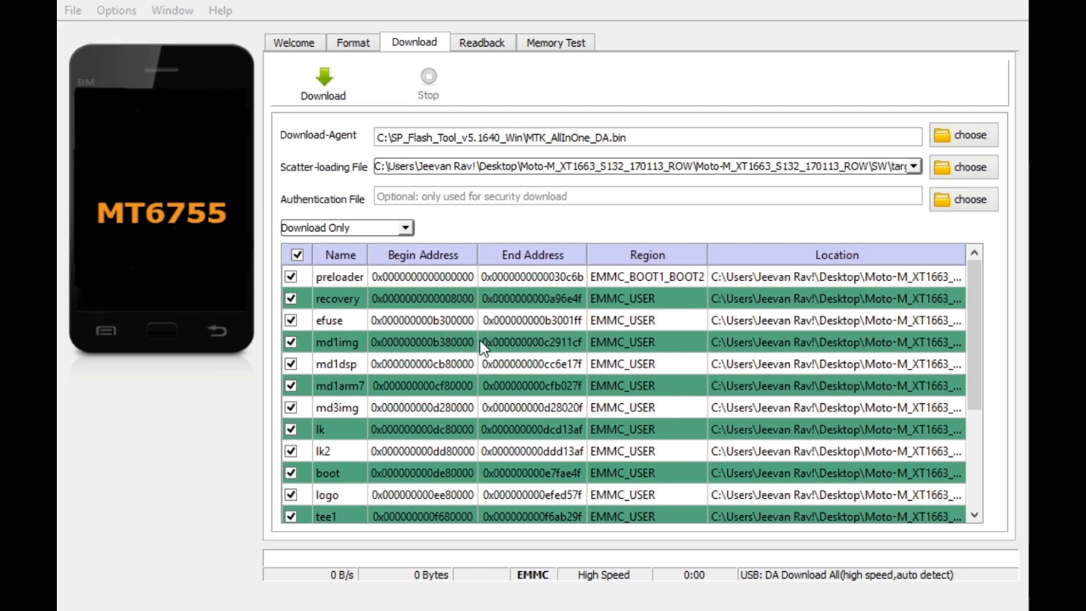
mouse_move(497, 220)
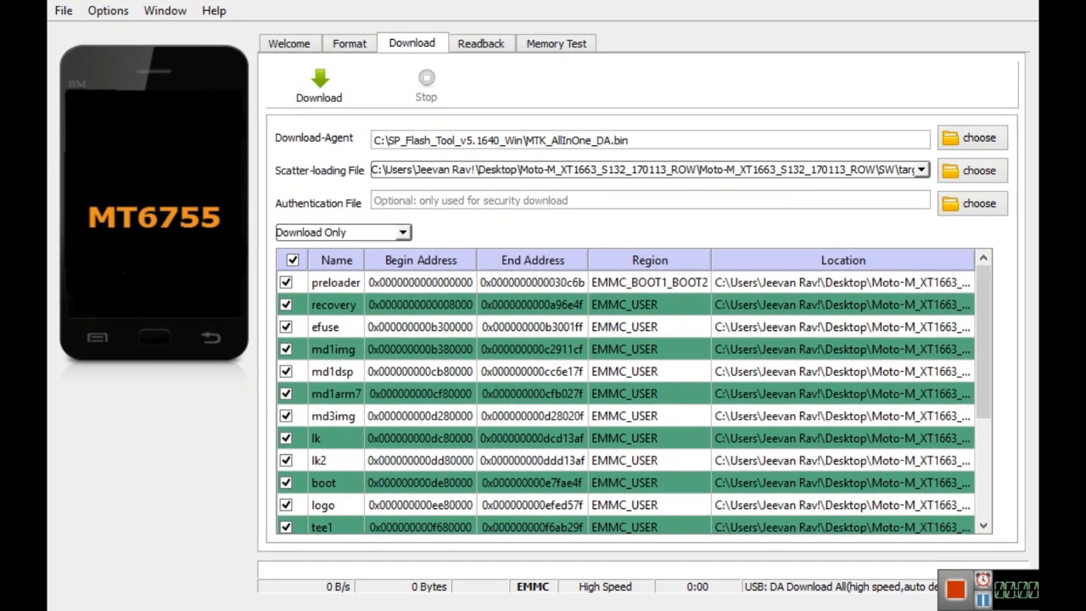
mouse_move(638, 7)
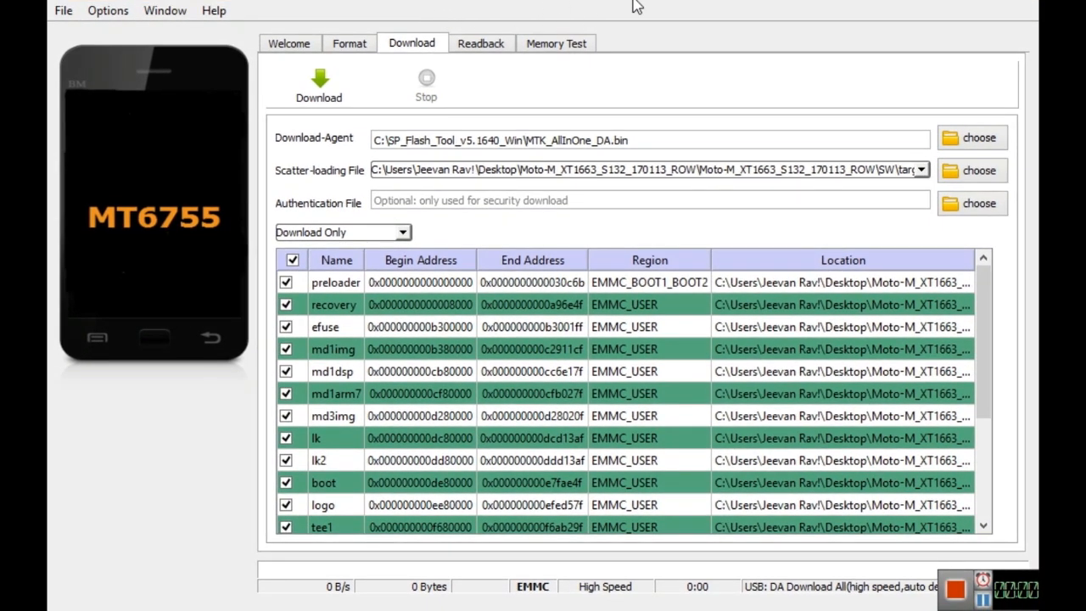
mouse_move(524, 18)
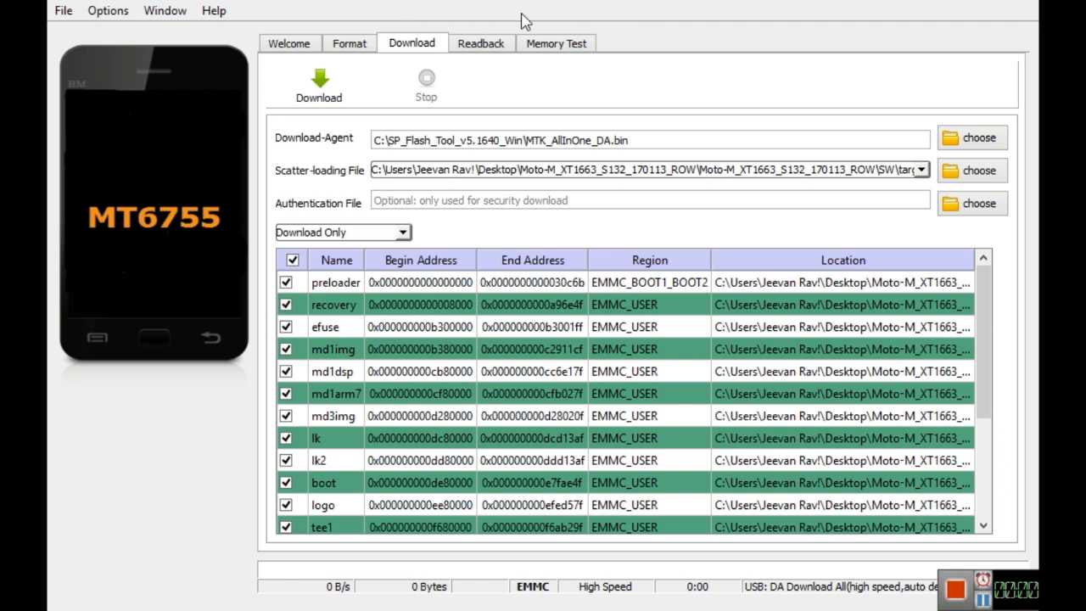
mouse_move(448, 20)
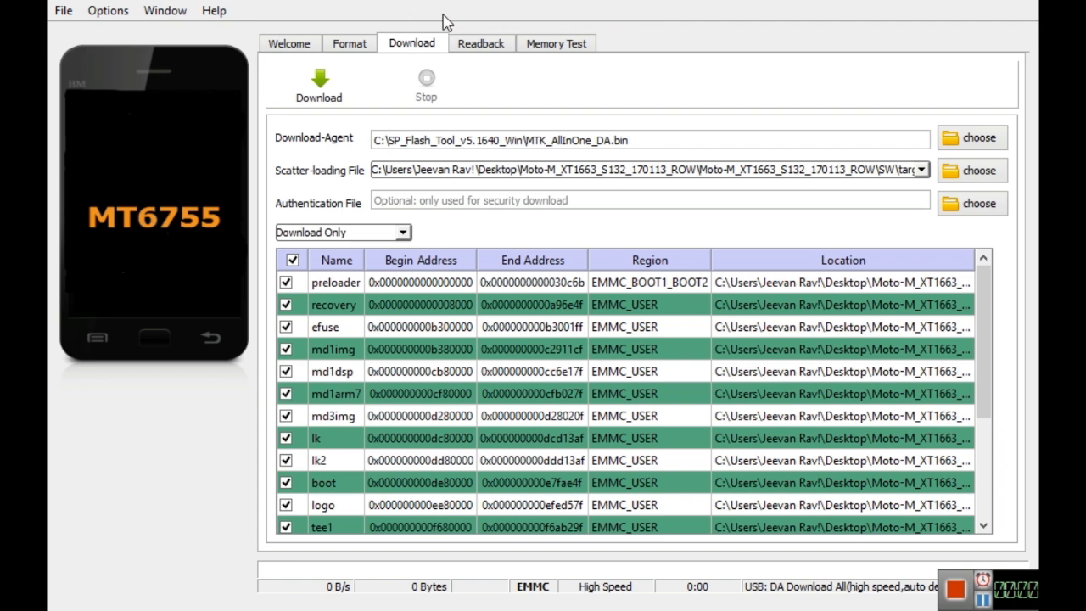
mouse_move(573, 3)
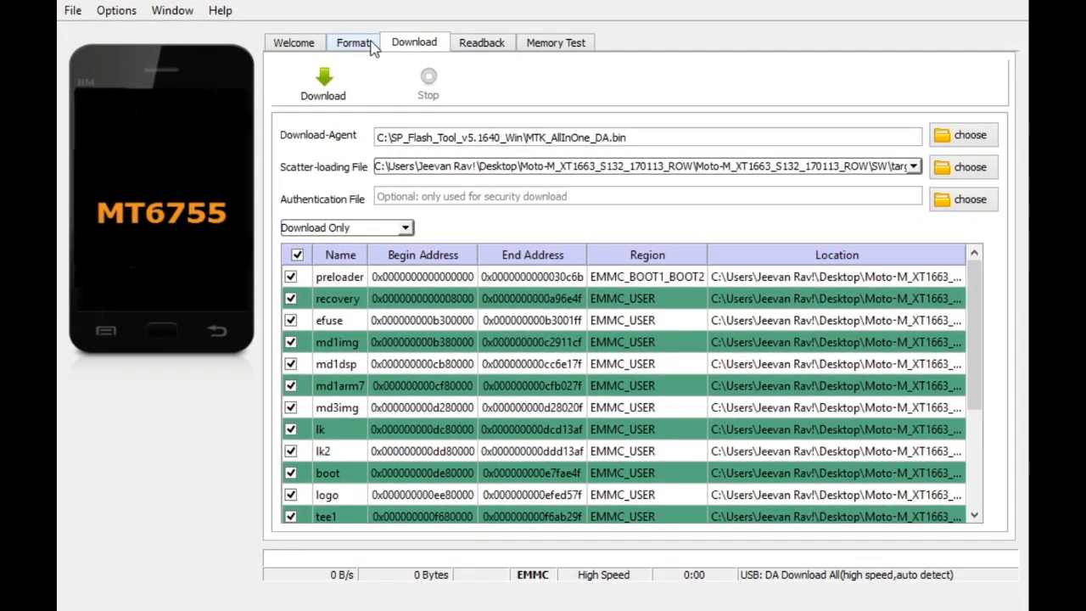
Step: Choose Auto Format Flash with 'Format whole flash except Bootloader' in the Format settings
left_click(353, 42)
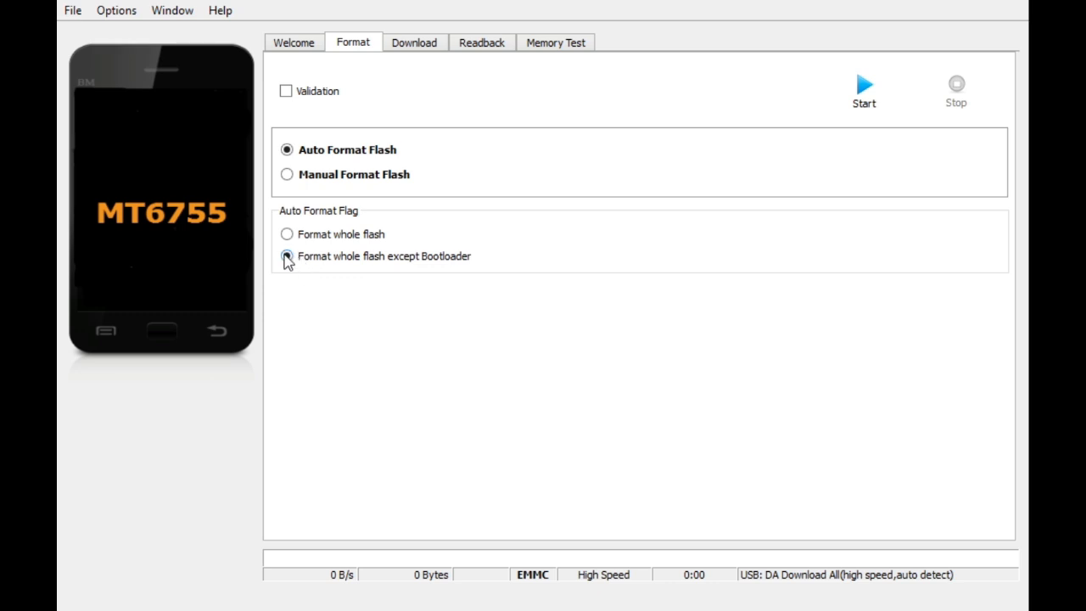
left_click(862, 85)
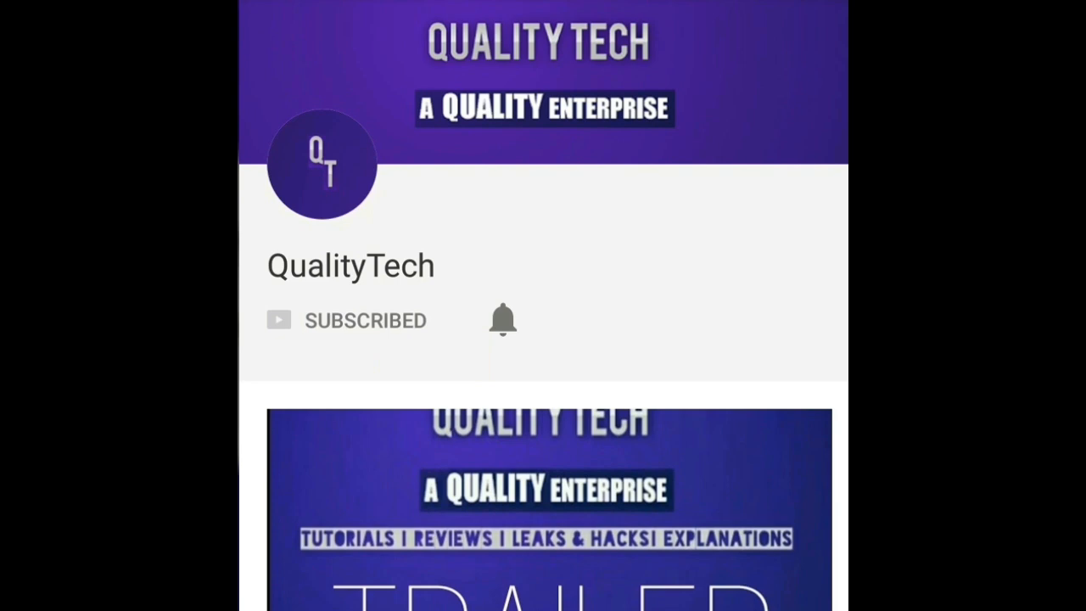
left_click(502, 319)
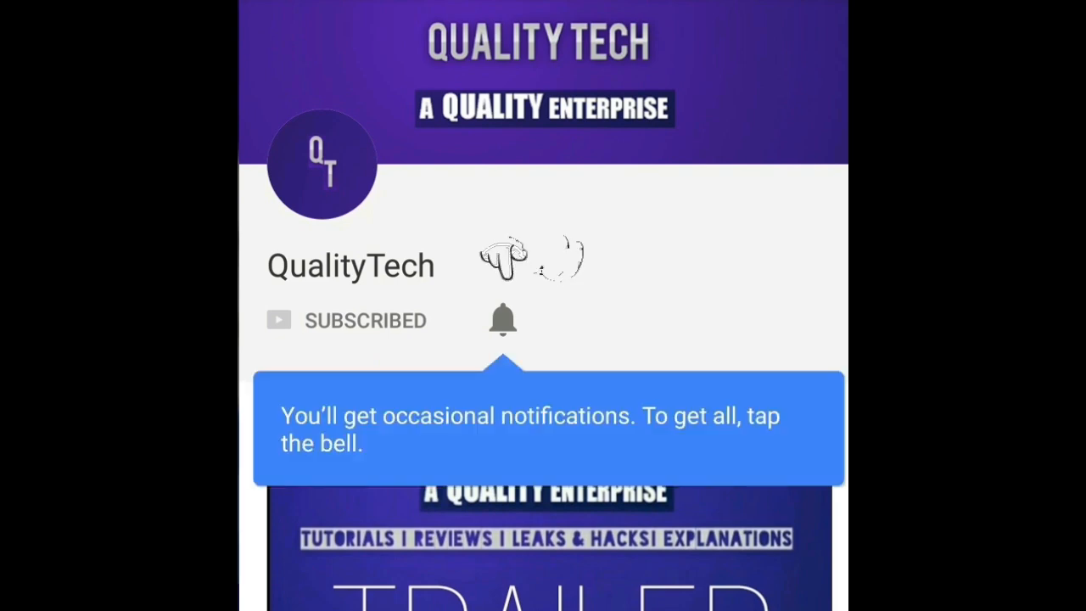
left_click(502, 319)
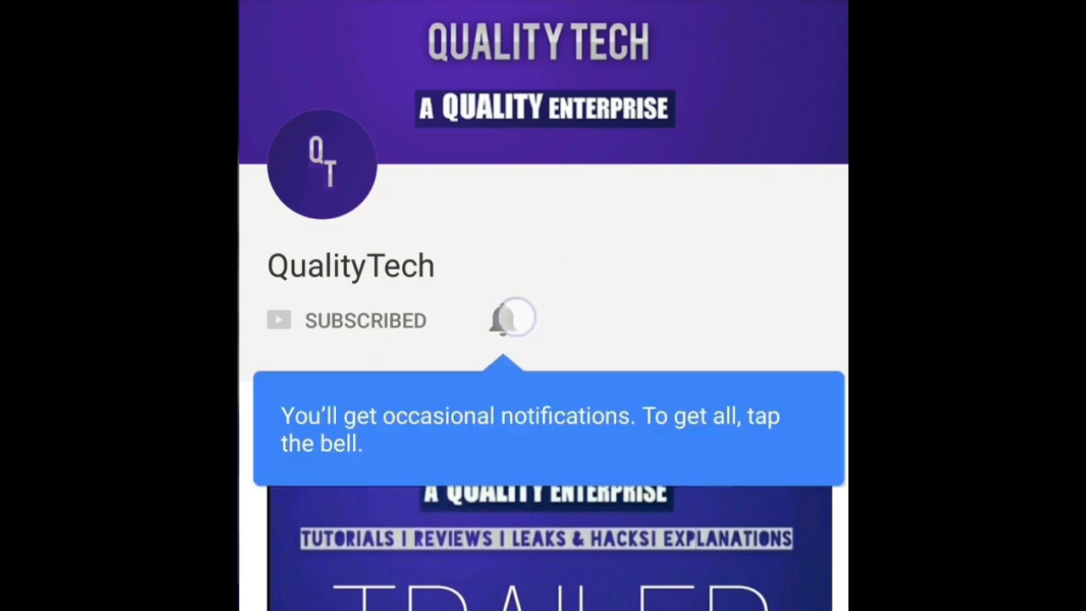